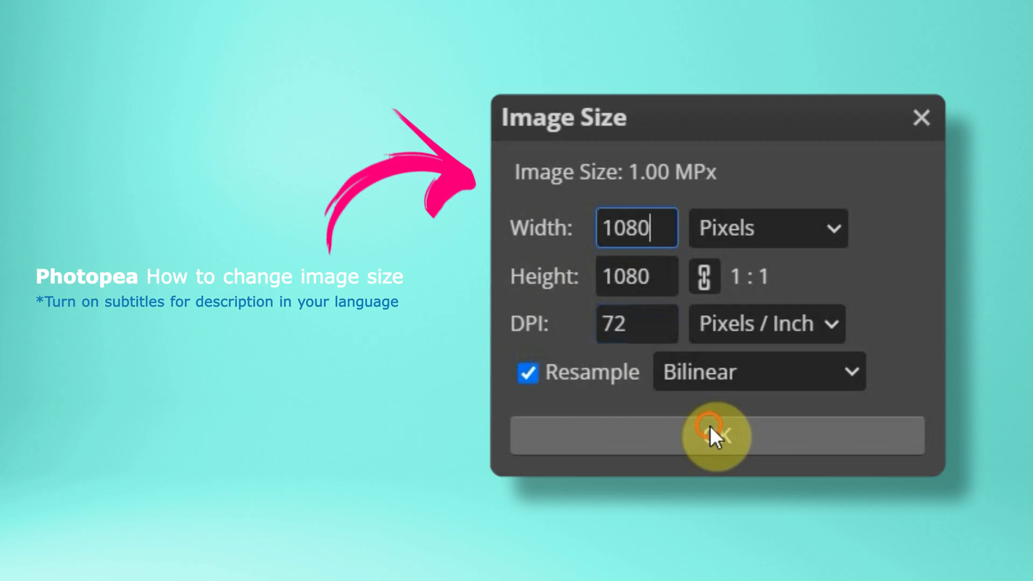
Start Photopea with the yellow-beanie photo loaded and bring up the Image commands
{"action": "left_click", "coordinate": [717, 435]}
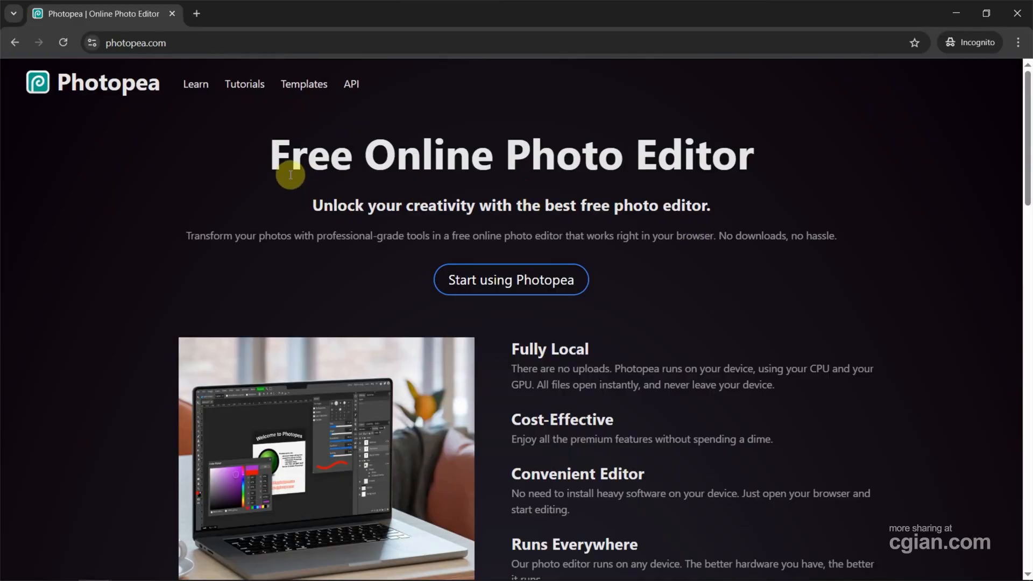
{"action": "mouse_move", "coordinate": [160, 78]}
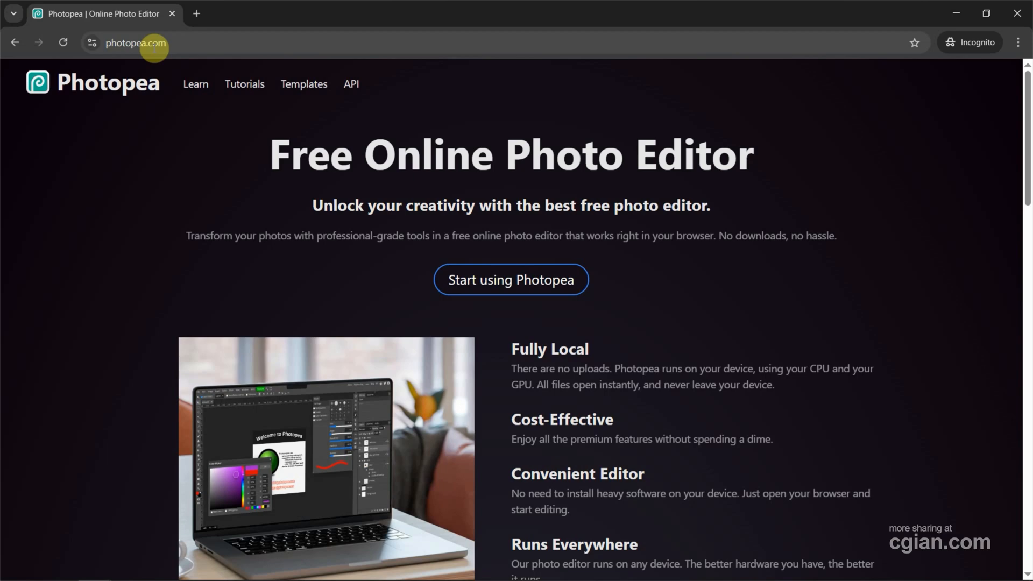
{"action": "mouse_move", "coordinate": [477, 305]}
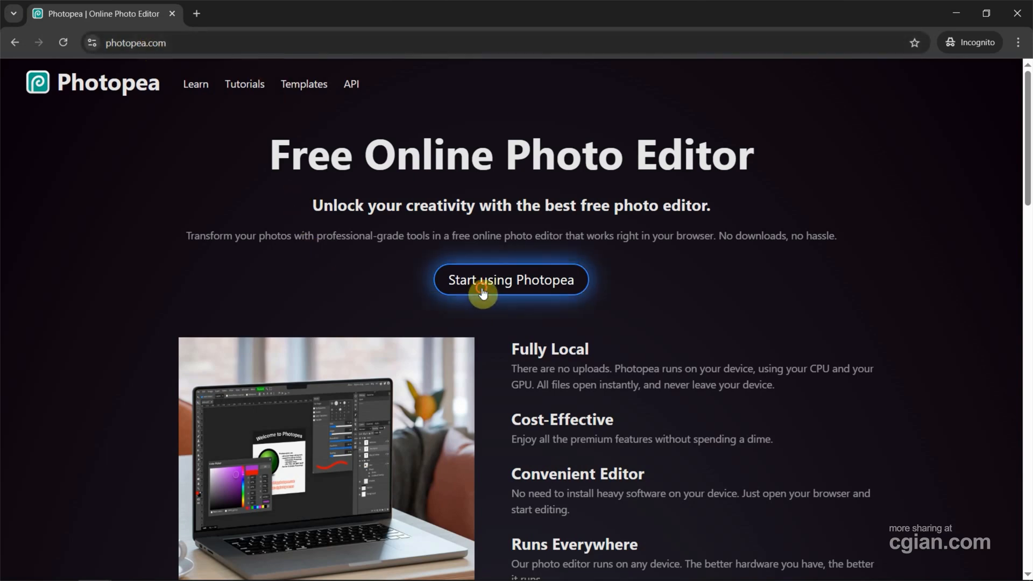
{"action": "left_click", "coordinate": [510, 279]}
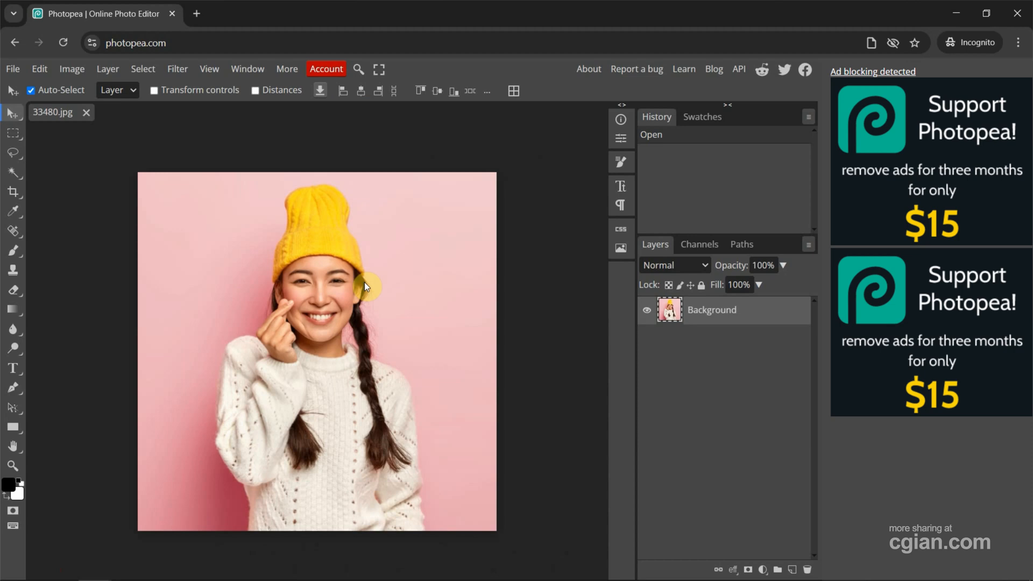
{"action": "mouse_move", "coordinate": [63, 111]}
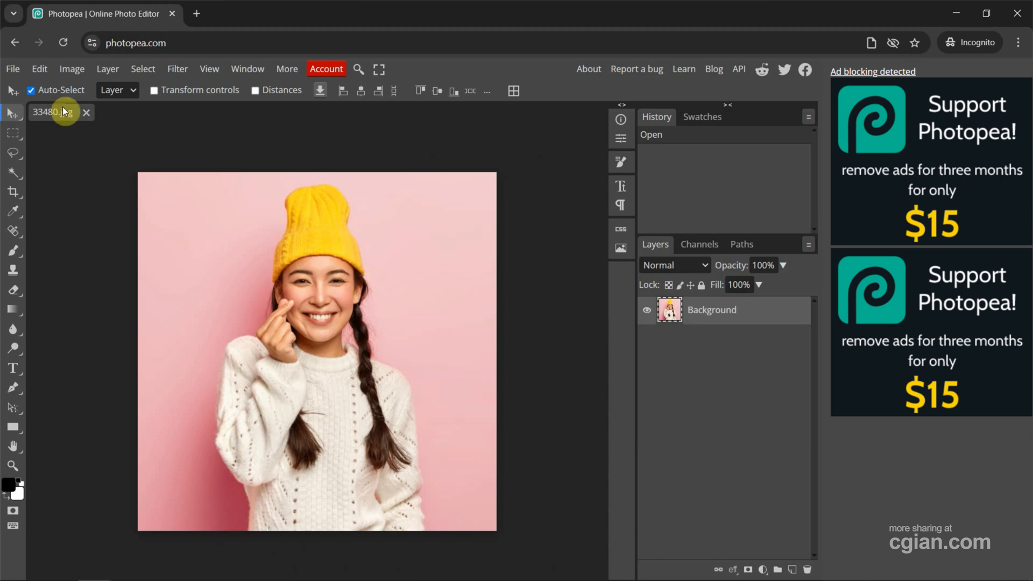
{"action": "left_click", "coordinate": [71, 69]}
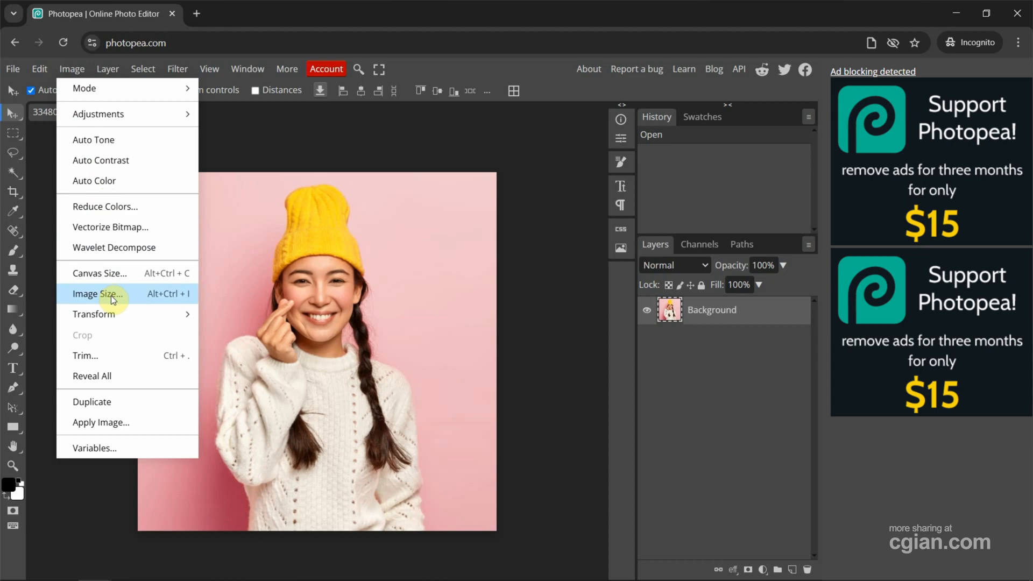
{"action": "mouse_move", "coordinate": [148, 302]}
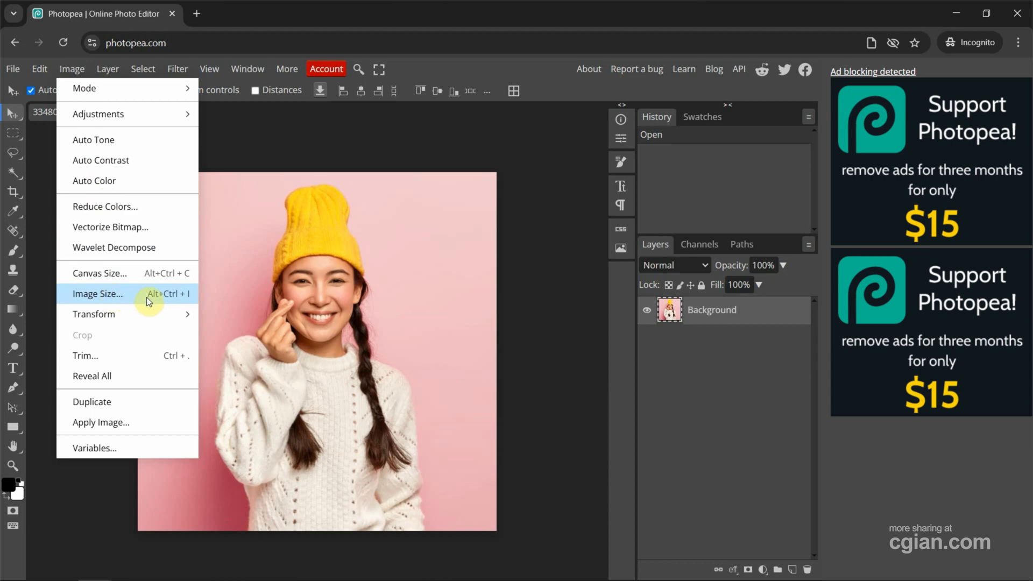
{"action": "mouse_move", "coordinate": [156, 300]}
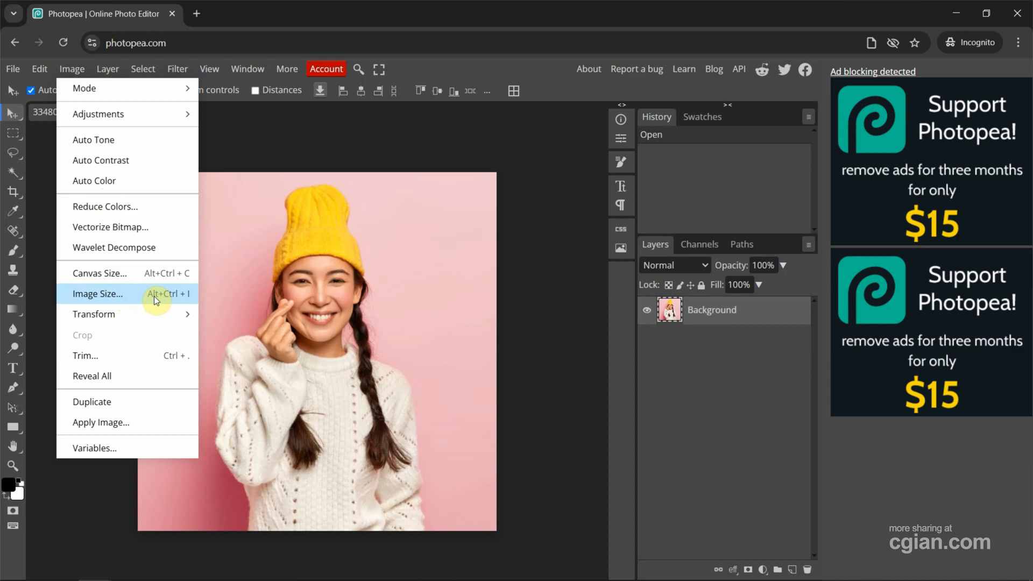
Bring up Image Size showing 1000 by 1000 pixels and list the width/height units
{"action": "left_click", "coordinate": [98, 293]}
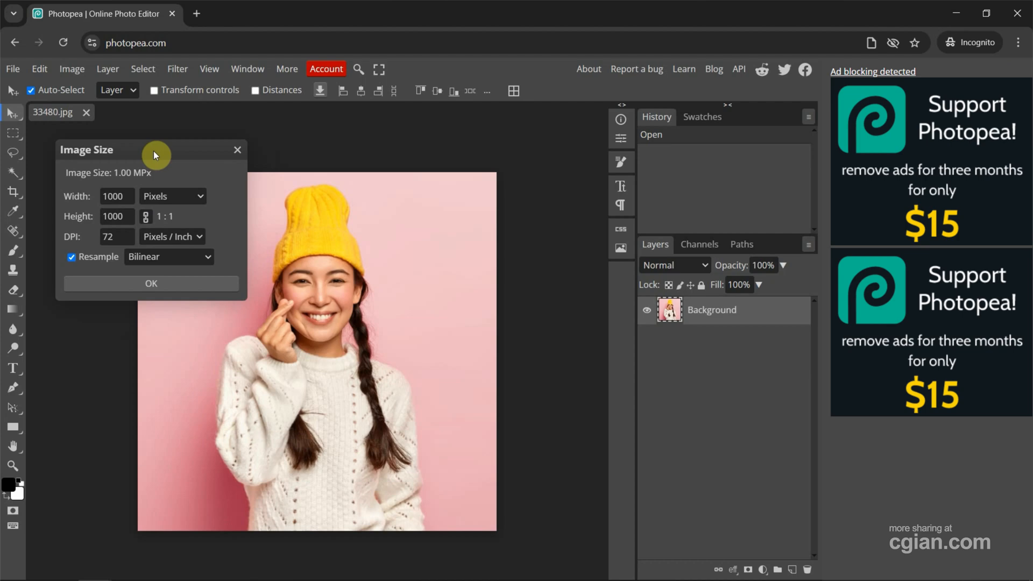
{"action": "left_click", "coordinate": [115, 196]}
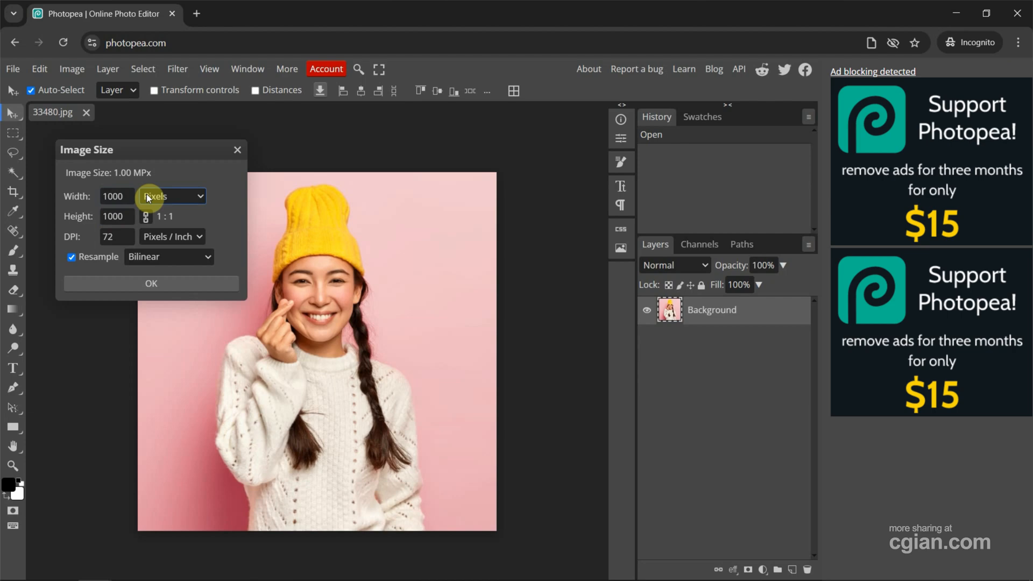
{"action": "mouse_move", "coordinate": [154, 196]}
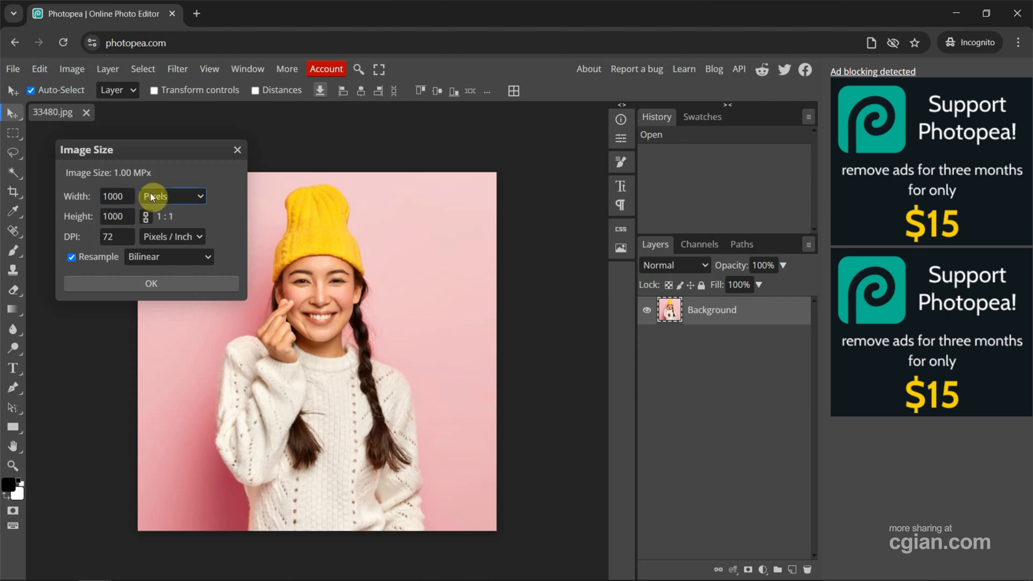
{"action": "left_click", "coordinate": [173, 196]}
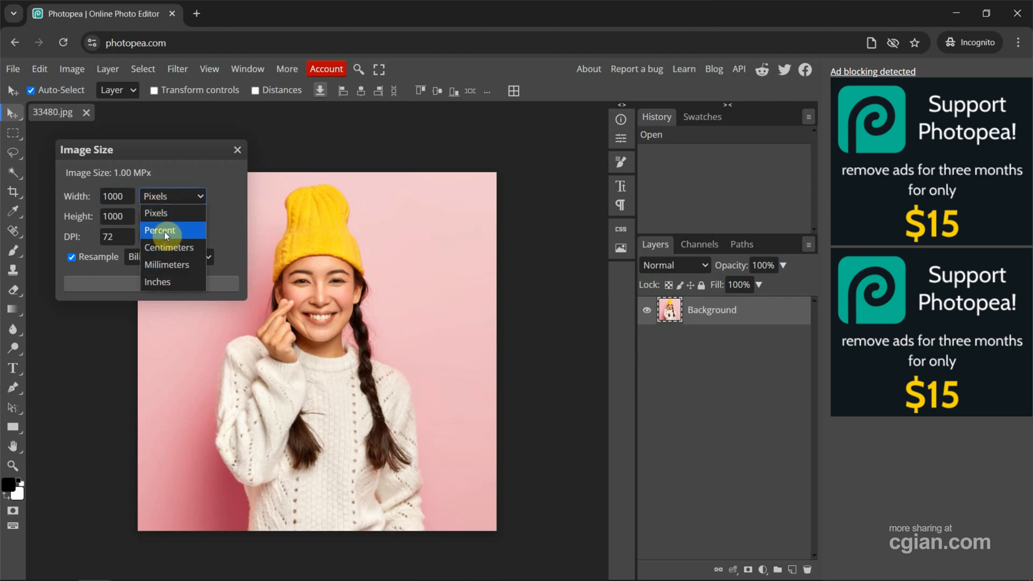
{"action": "mouse_move", "coordinate": [169, 247]}
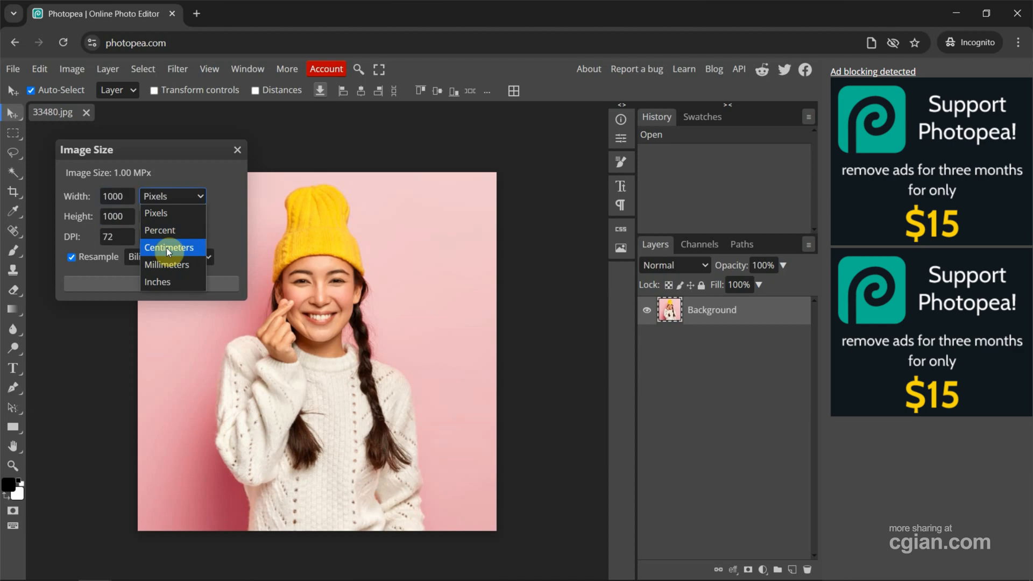
{"action": "mouse_move", "coordinate": [169, 282]}
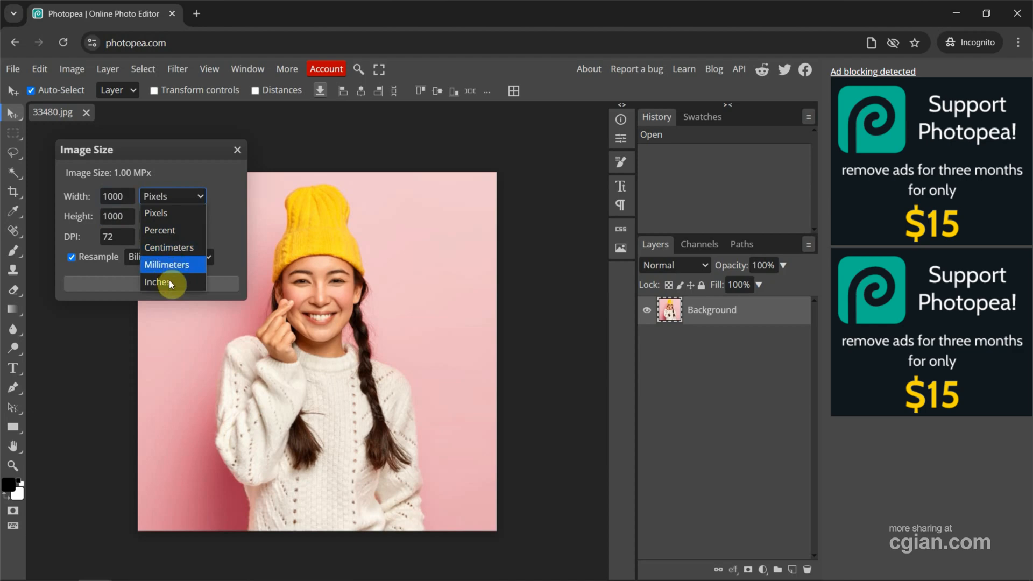
{"action": "mouse_move", "coordinate": [170, 217]}
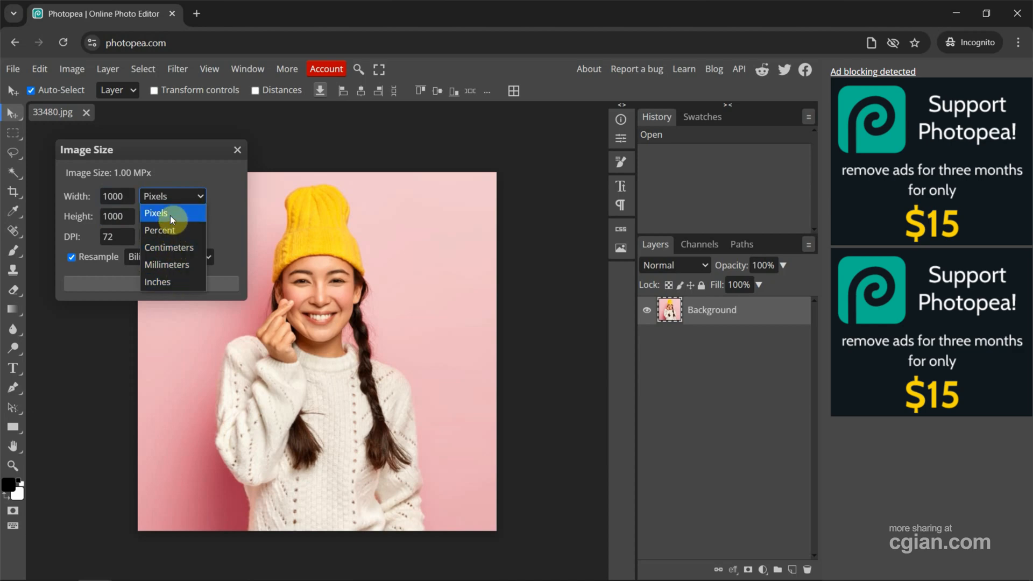
Keep Pixels and set width and height to 1200 by 1200 at 72 DPI, not yet applied
{"action": "left_click", "coordinate": [156, 212]}
{"action": "type", "text": "973"}
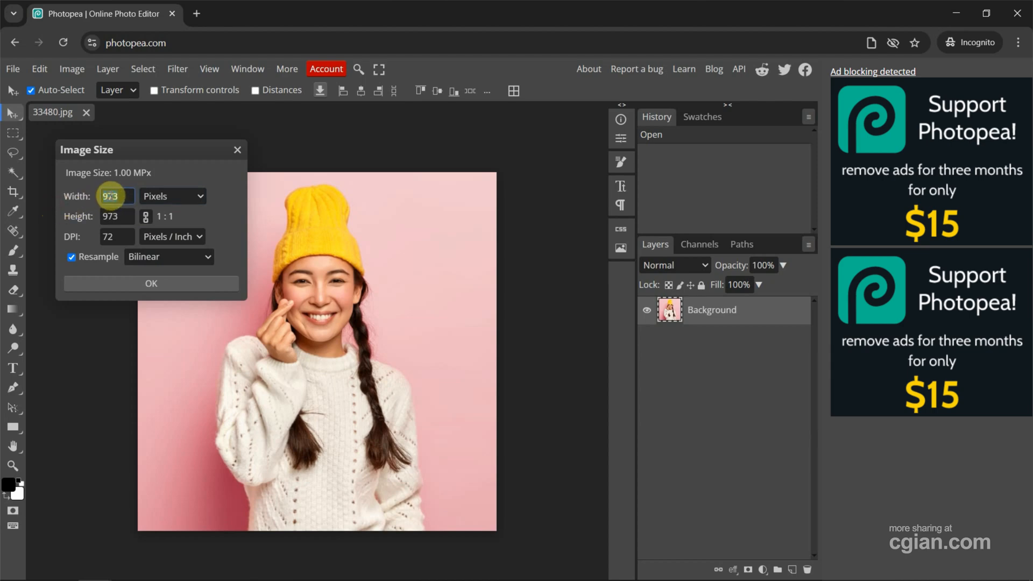
{"action": "type", "text": "1200"}
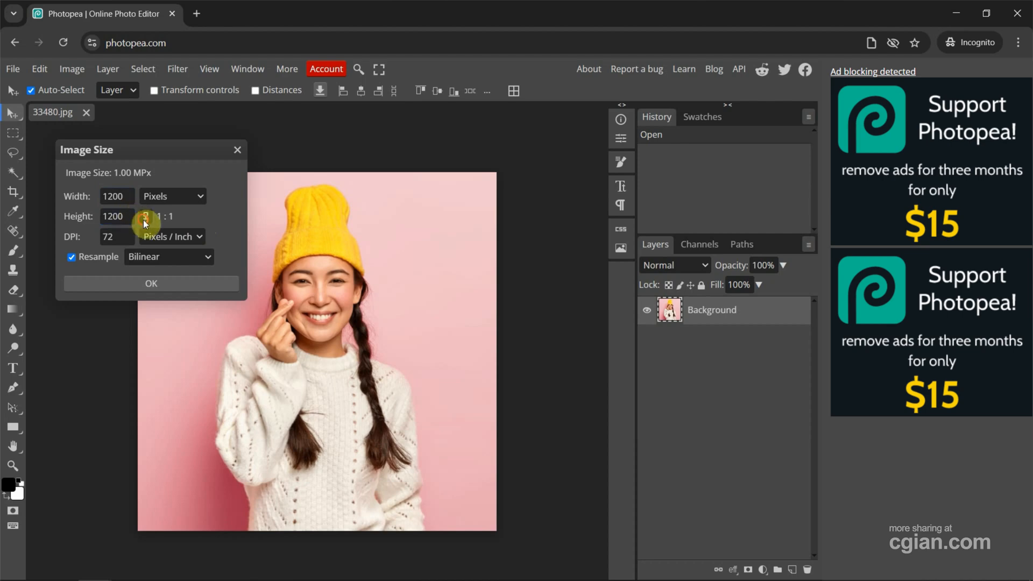
{"action": "triple_click", "coordinate": [114, 216]}
{"action": "type", "text": "1"}
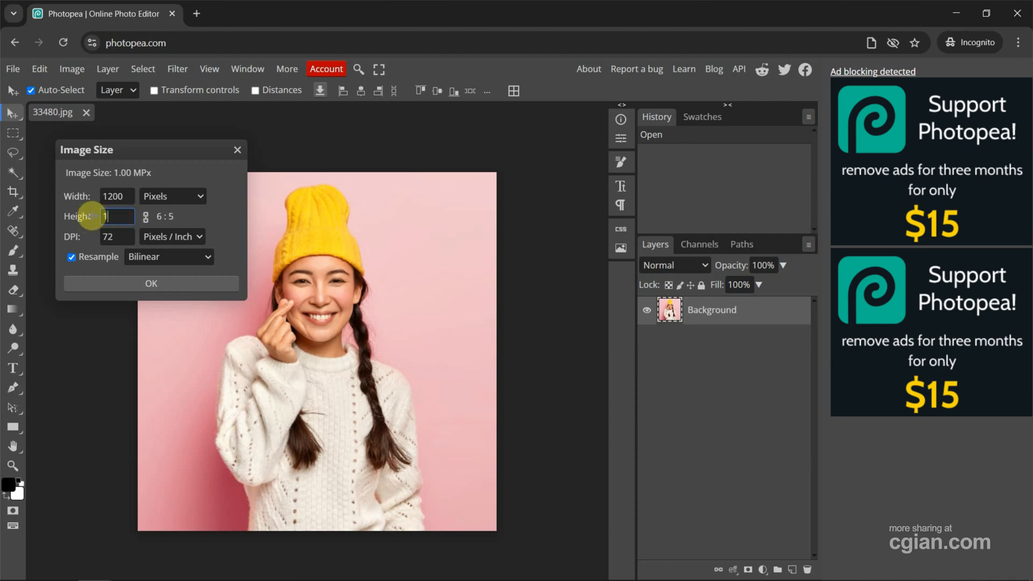
{"action": "type", "text": "200"}
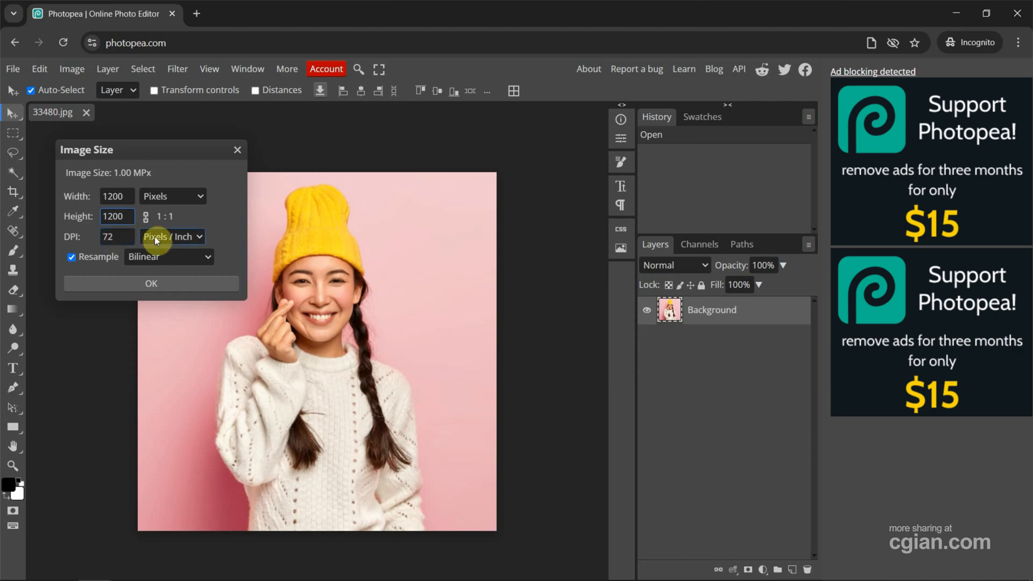
{"action": "left_click", "coordinate": [171, 237]}
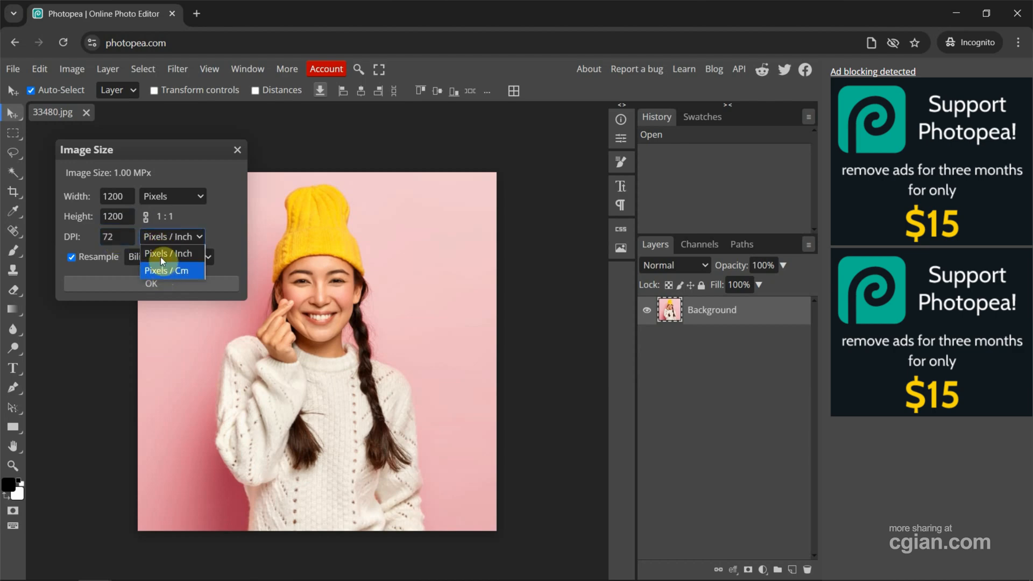